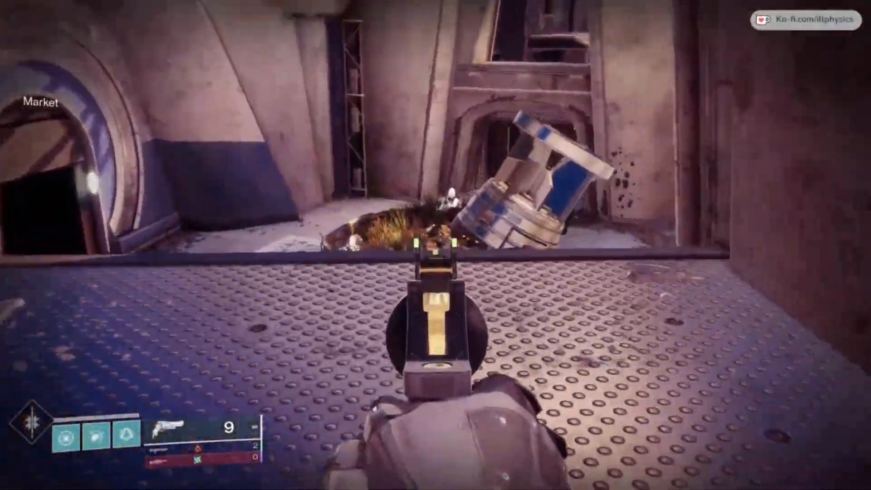
# Play through the Destiny 2 gameplay intro and exit to the Windows desktop.
pyautogui.click(435, 305)
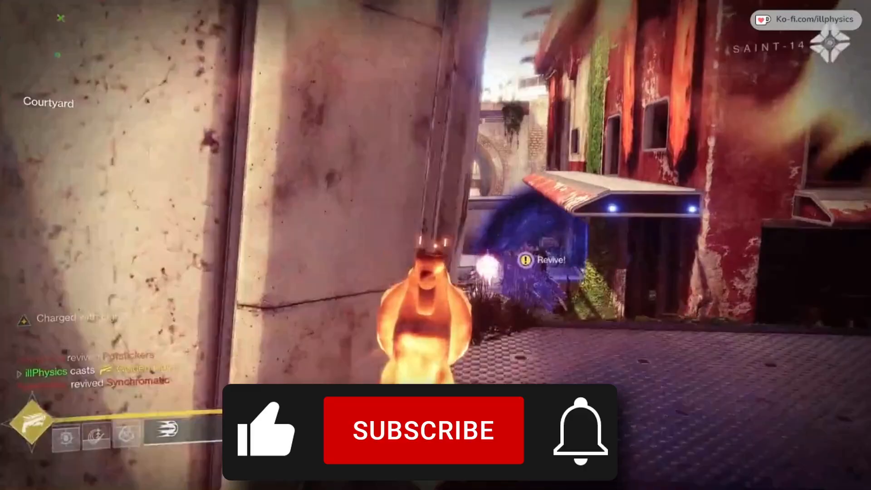
pyautogui.click(424, 431)
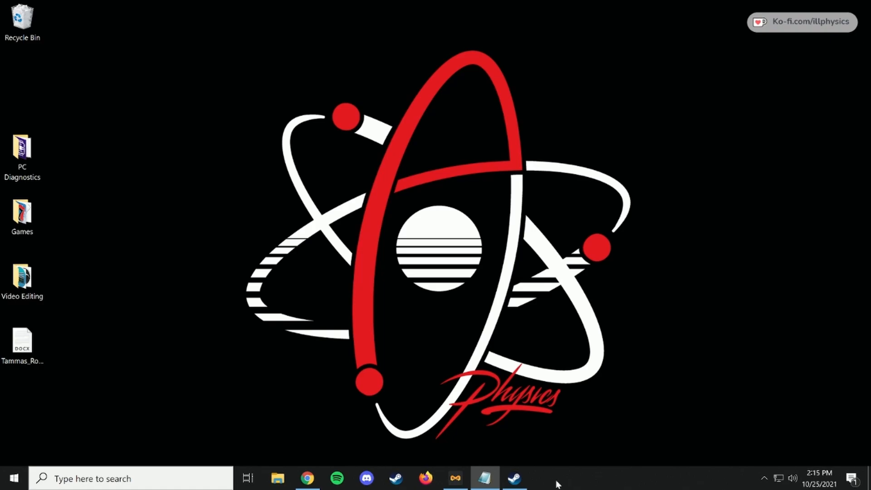
# From the Steam Library, browse Destiny 2's local files to open its install folder.
pyautogui.click(512, 477)
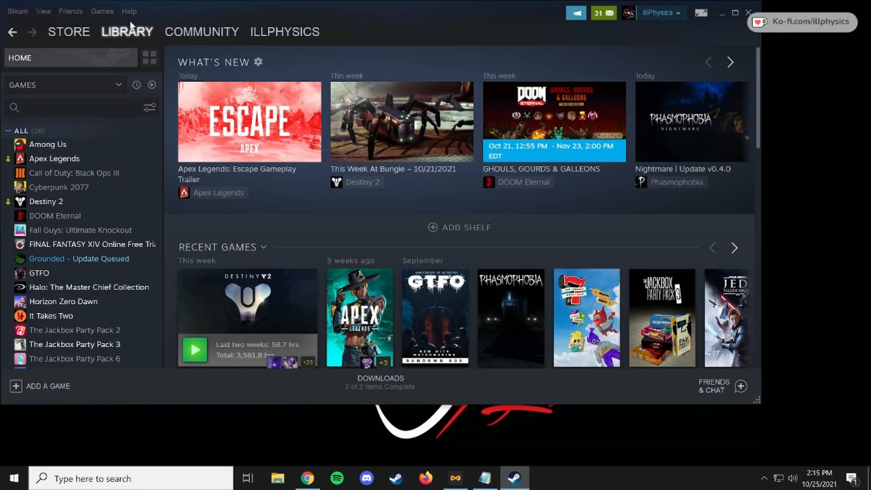
pyautogui.moveTo(128, 42)
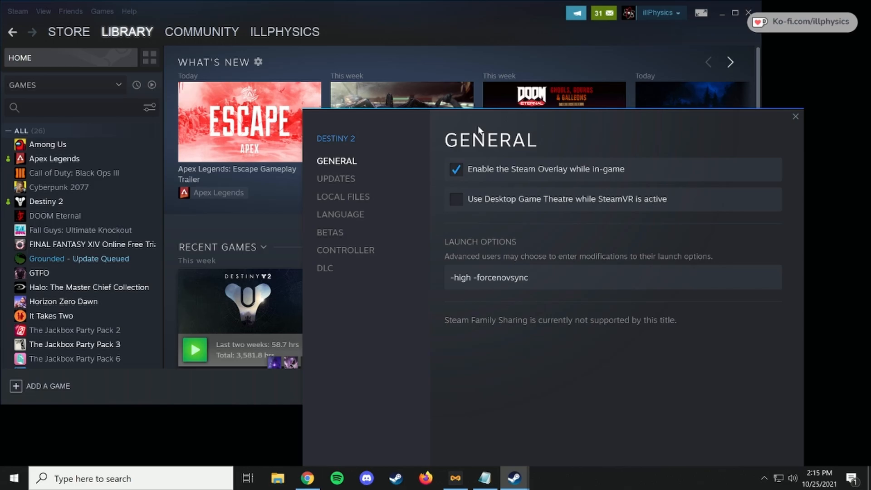
pyautogui.click(343, 196)
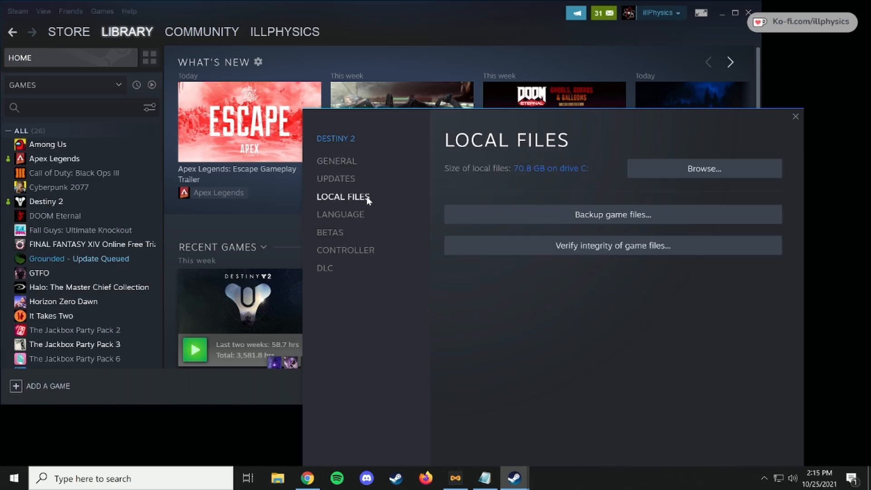
pyautogui.click(704, 168)
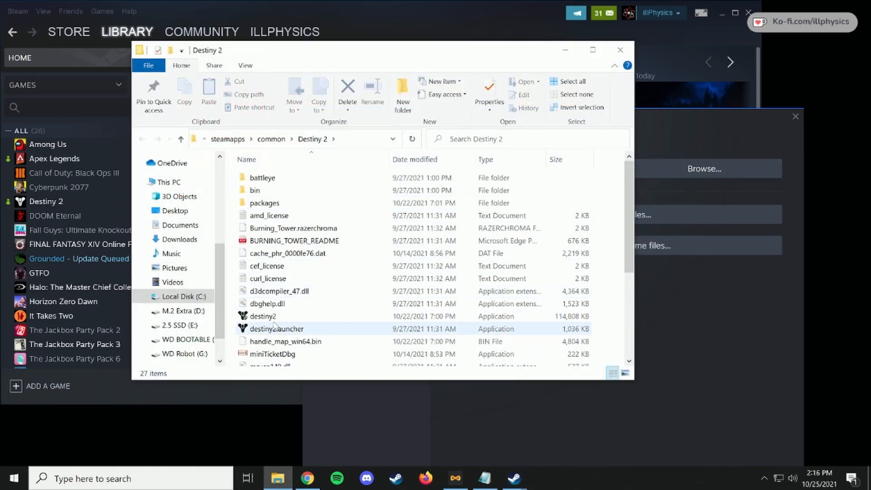
pyautogui.moveTo(261, 316)
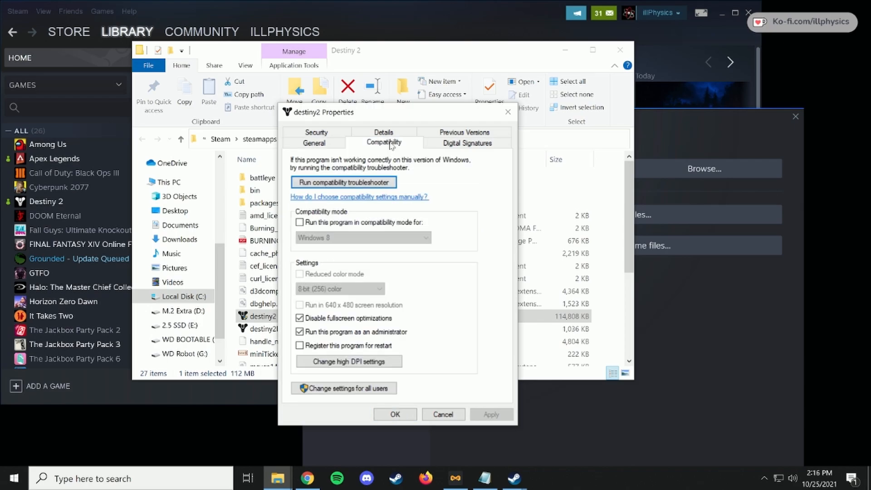
# Uncheck 'Run this program as an administrator' for destiny2.exe and confirm.
pyautogui.click(300, 332)
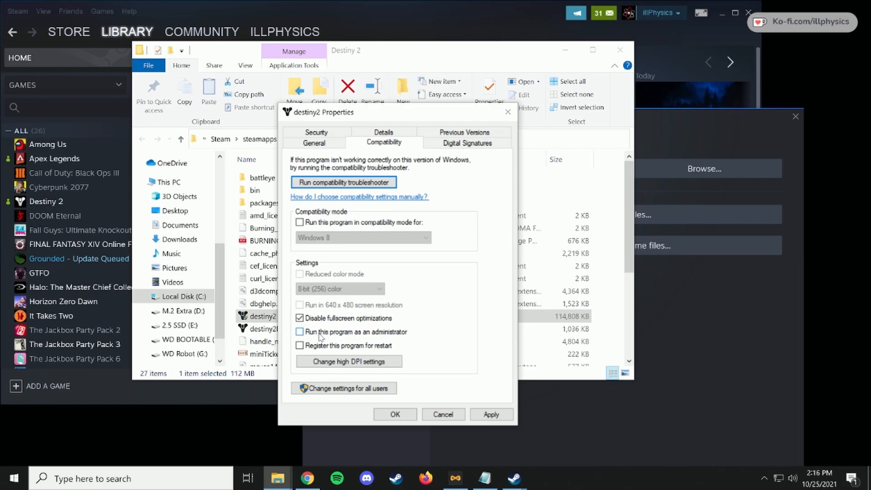
pyautogui.moveTo(390, 336)
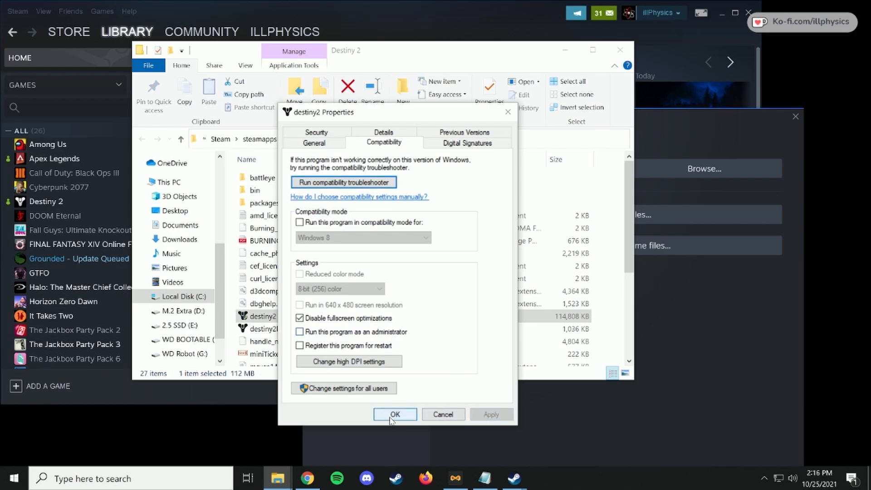
pyautogui.click(396, 414)
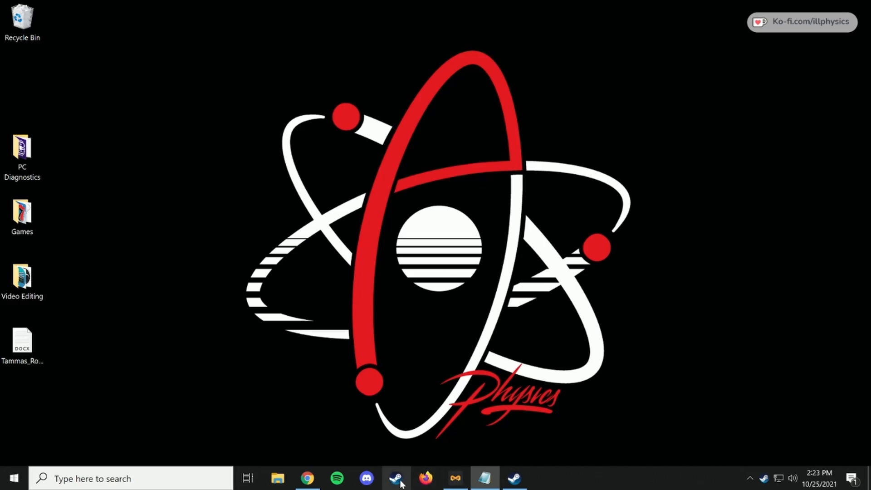
# Enable smooth scrolling and GPU-accelerated web view rendering in Steam's Interface settings, then restart Steam.
pyautogui.click(396, 478)
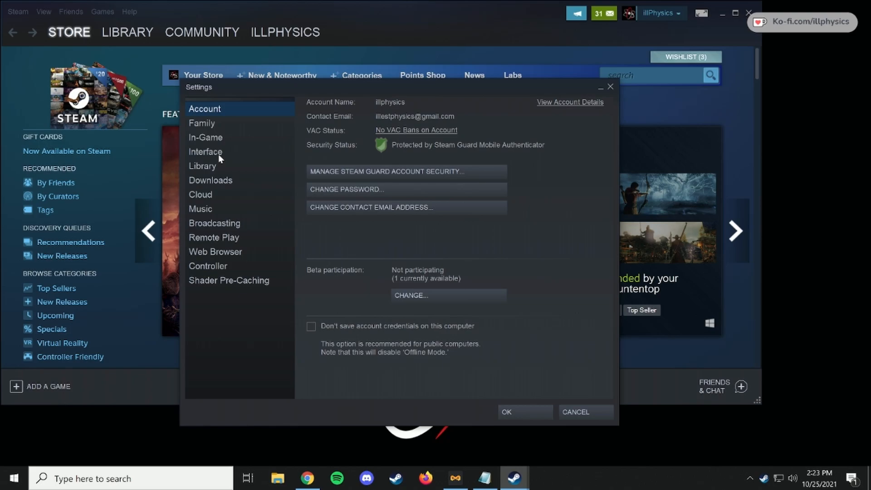
pyautogui.click(205, 152)
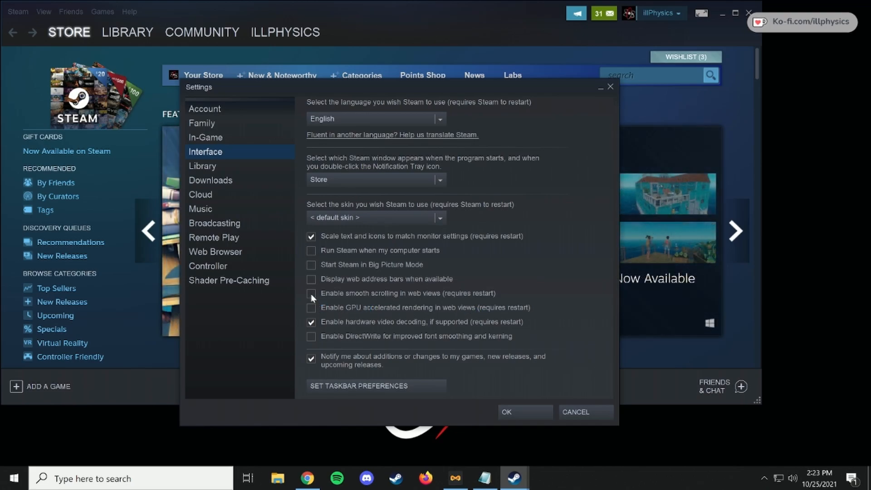
pyautogui.click(311, 307)
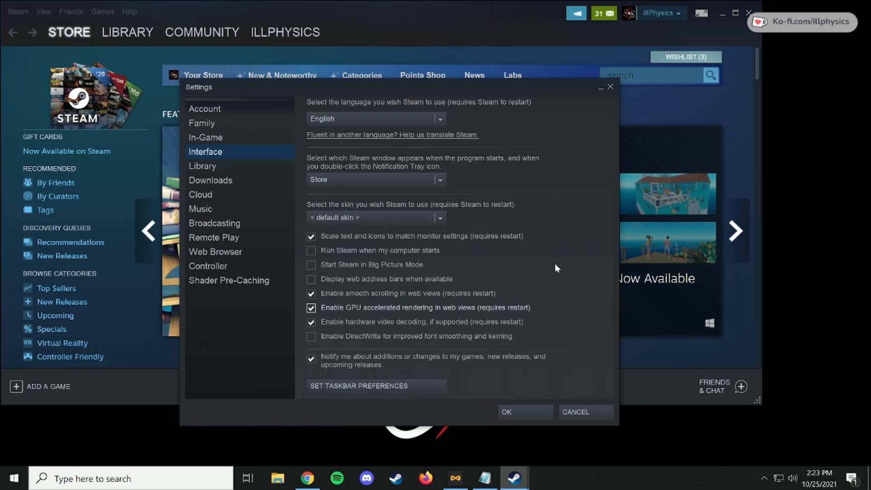
pyautogui.click(524, 412)
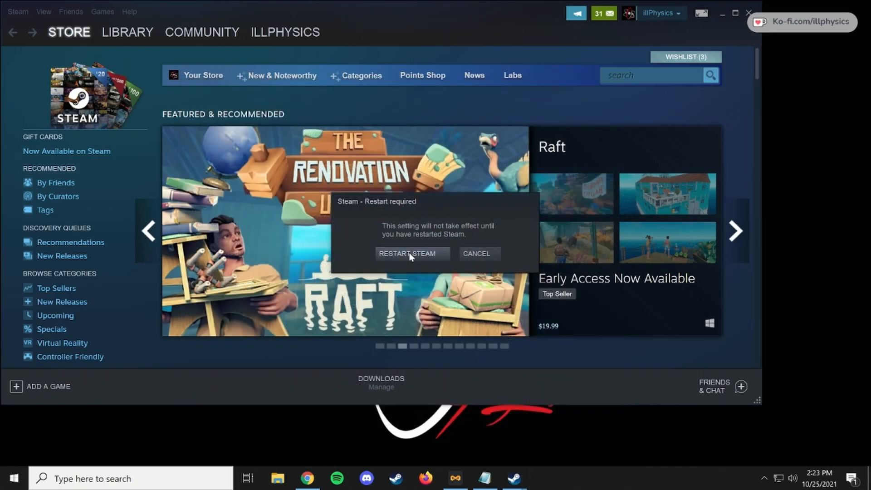
pyautogui.click(411, 253)
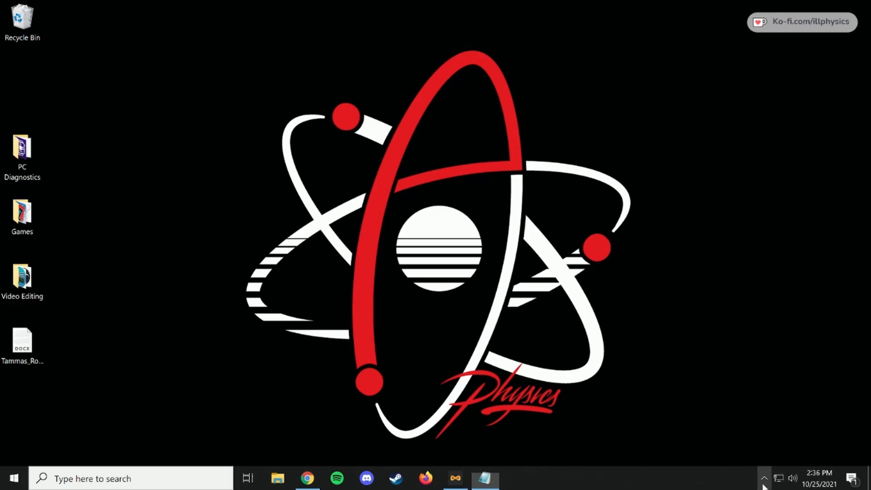
pyautogui.moveTo(242, 134)
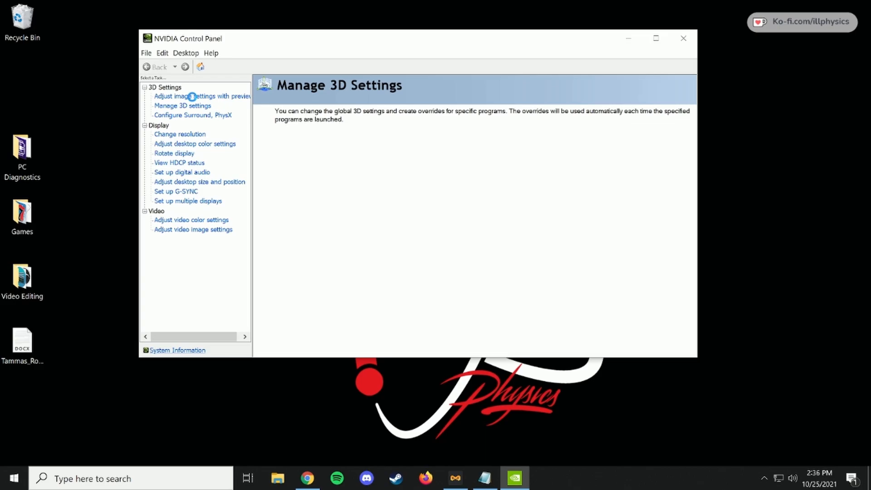
# Review Destiny 2's program-specific 3D settings, then scroll through the Global Settings.
pyautogui.click(182, 105)
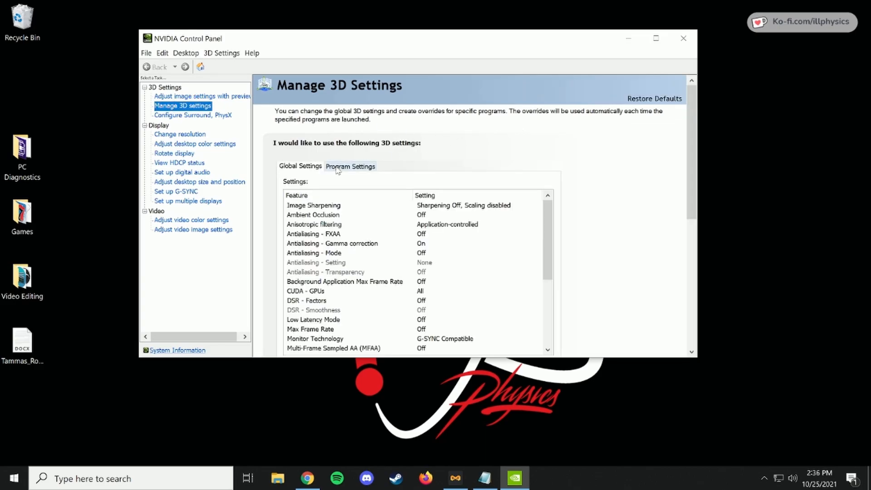
pyautogui.click(349, 166)
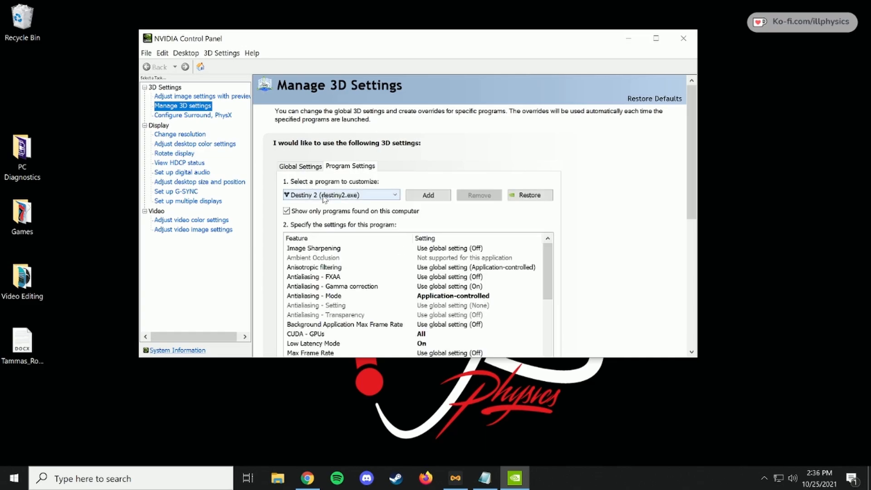
pyautogui.scroll(-3)
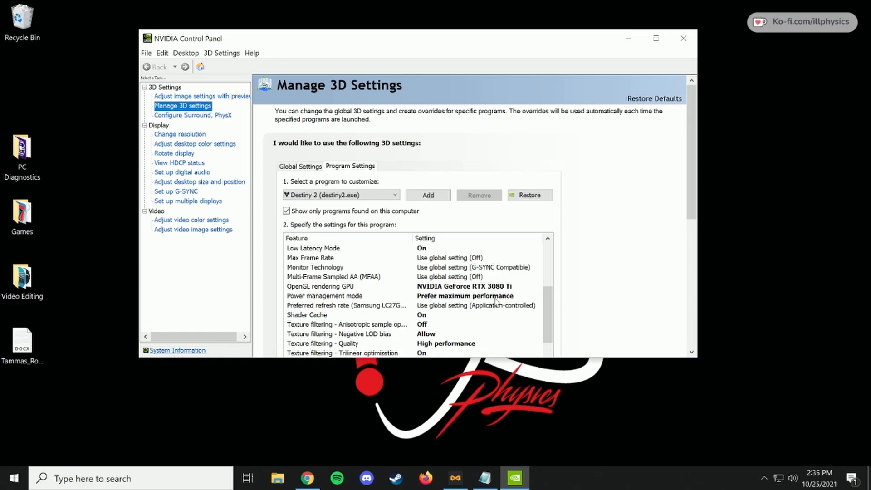
pyautogui.click(300, 166)
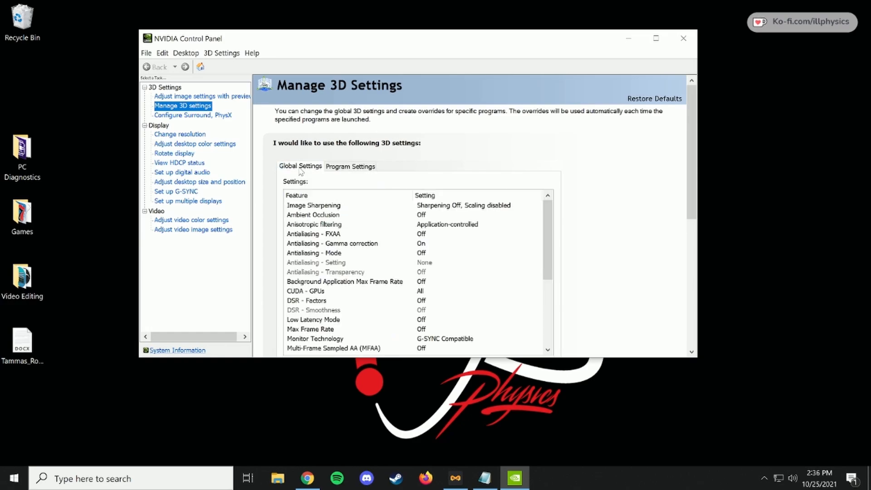
pyautogui.scroll(-3)
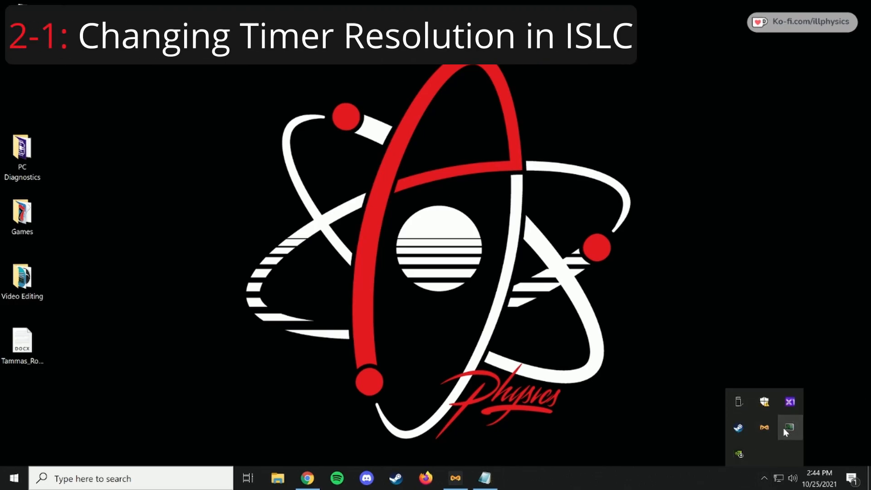
# Open ISLC from the tray with custom timer resolution enabled at 0.50.
pyautogui.click(789, 428)
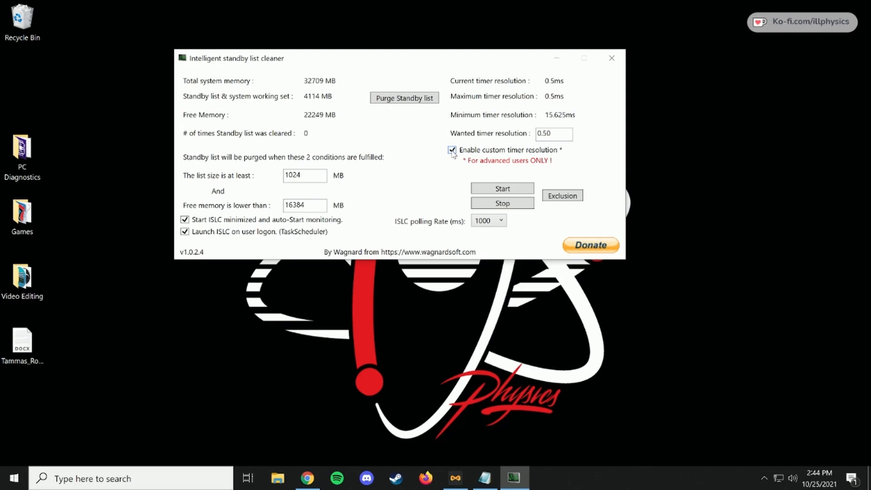
pyautogui.moveTo(462, 155)
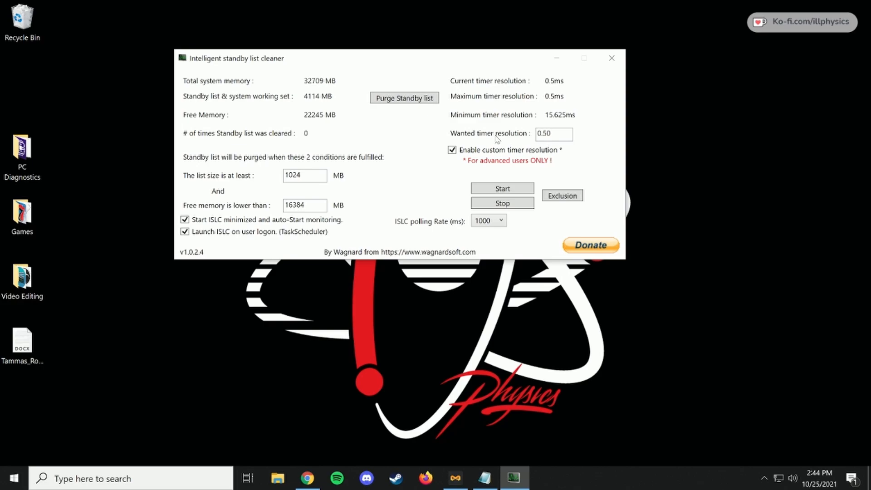
# Select the 0.50 wanted timer resolution and start ISLC monitoring.
pyautogui.tripleClick(553, 134)
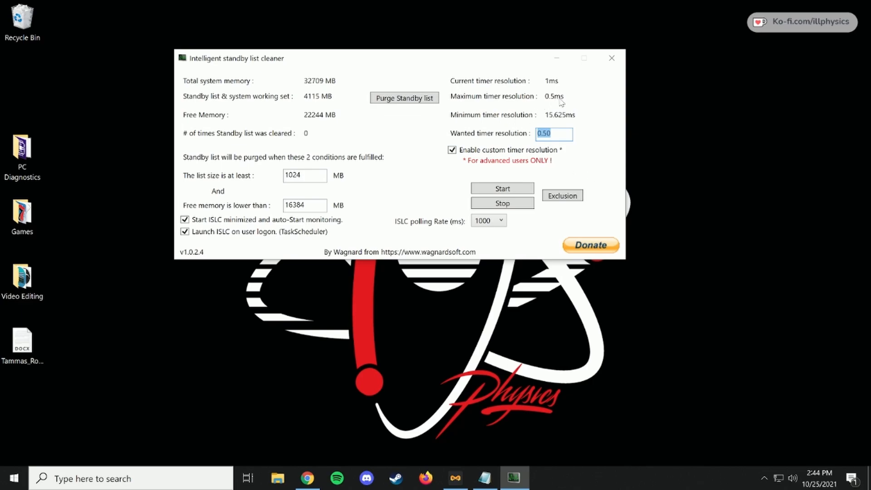
pyautogui.moveTo(581, 137)
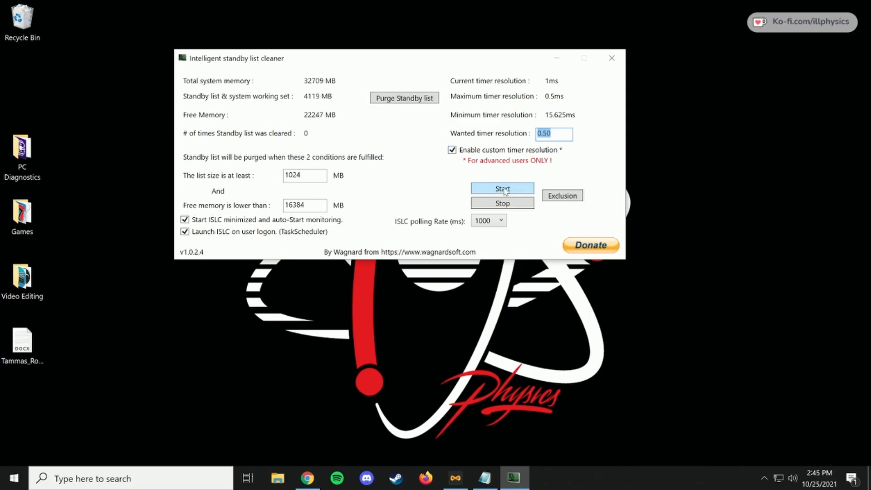
pyautogui.click(501, 188)
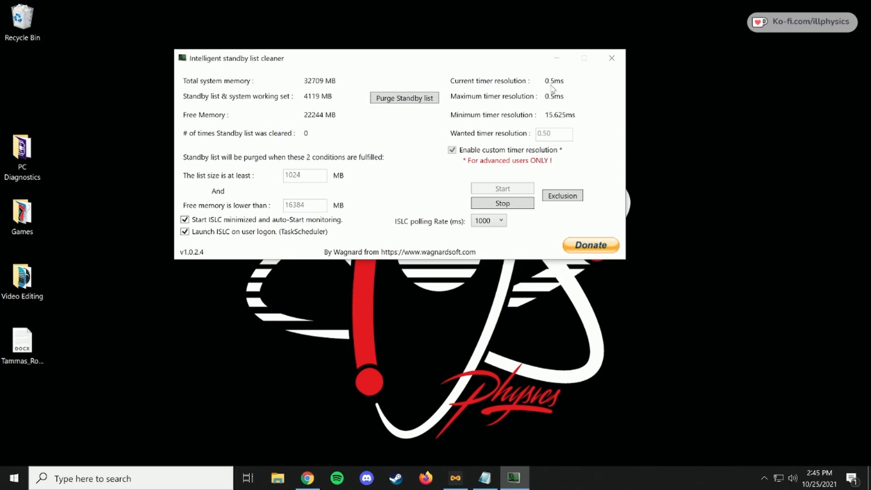
pyautogui.moveTo(553, 89)
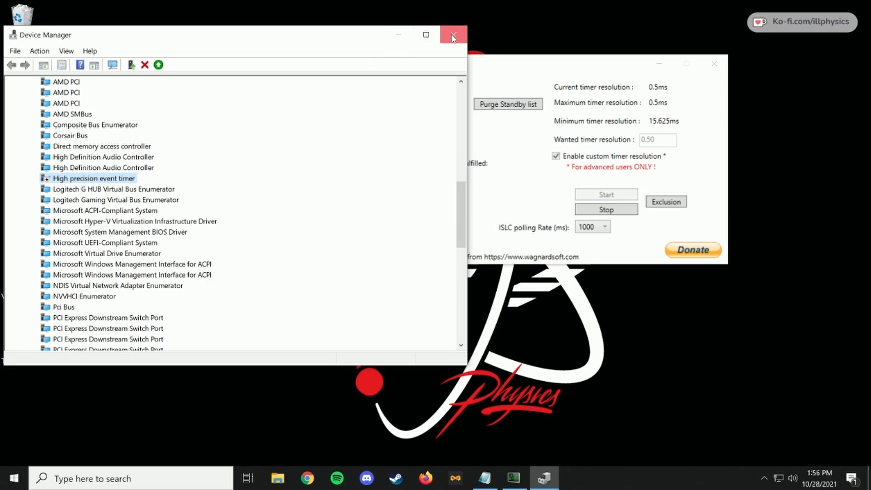
# Close Device Manager with the High precision event timer disabled.
pyautogui.click(453, 34)
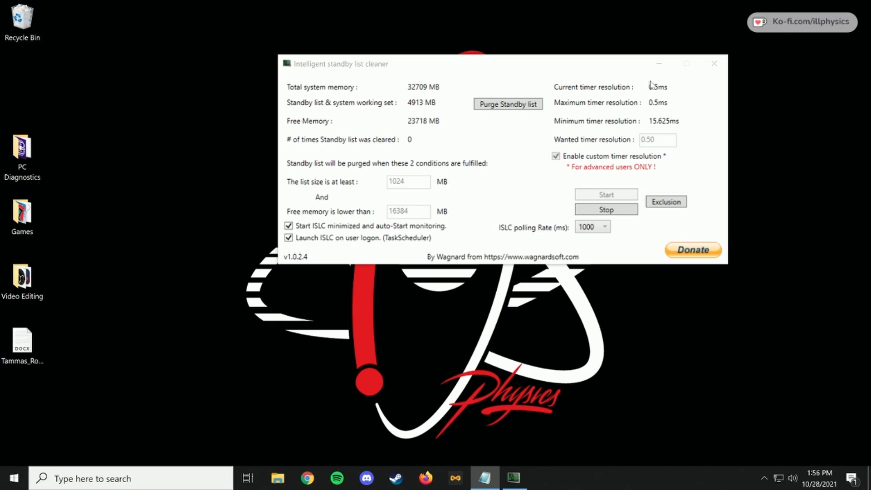
pyautogui.moveTo(485, 129)
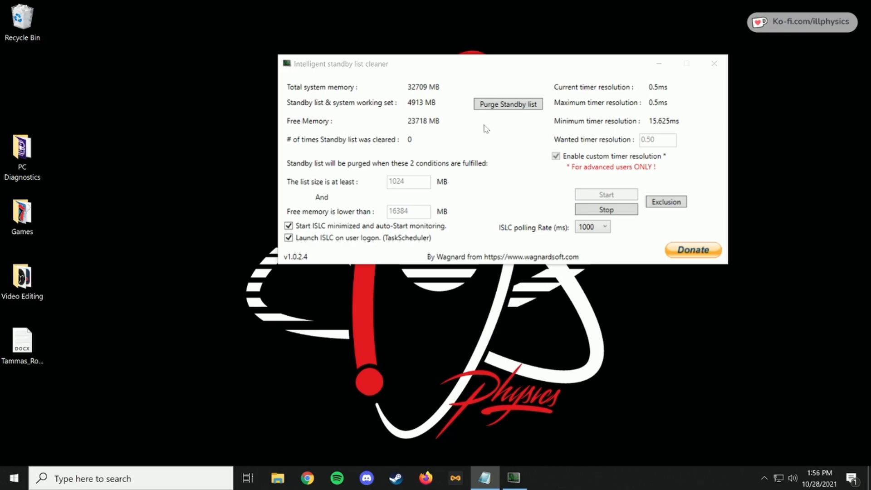
# Type 'control Panel', then bring the administrator Command Prompt forward from the taskbar.
pyautogui.write('control Panel')
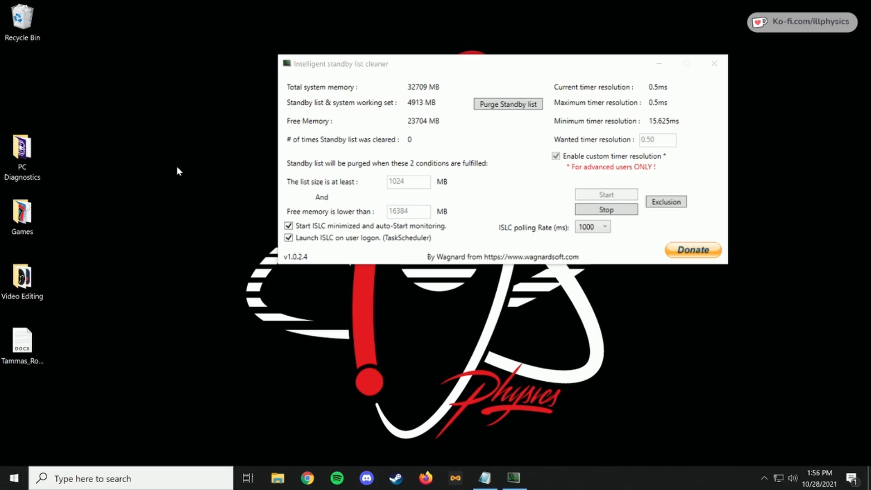
pyautogui.click(544, 478)
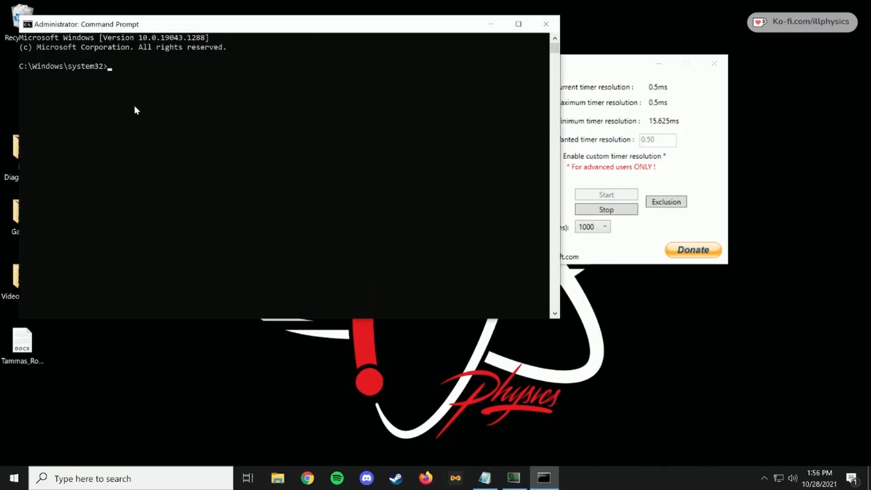
# Run bcdedit to list boot entries, confirming useplatformtick is Yes.
pyautogui.write('b')
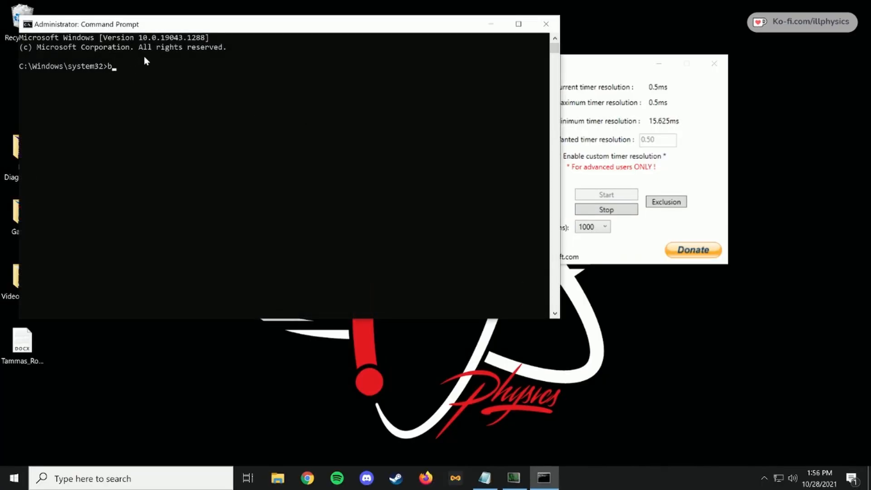
pyautogui.write('cdedit')
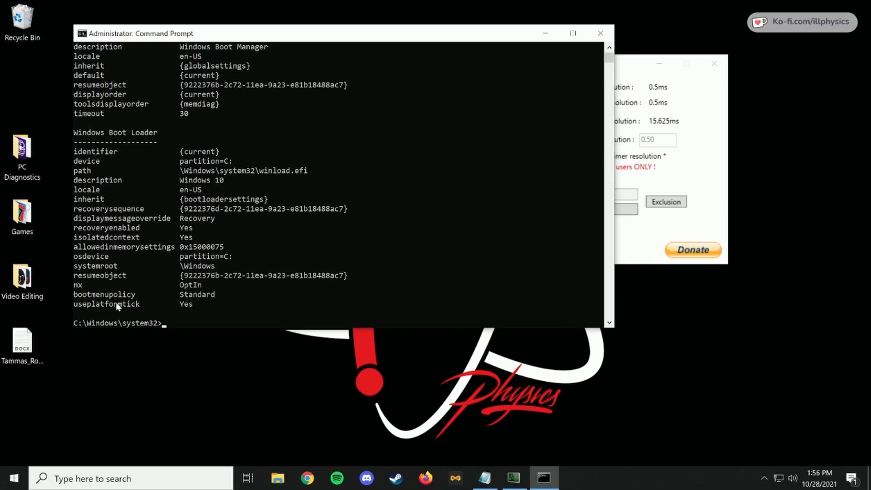
pyautogui.moveTo(117, 311)
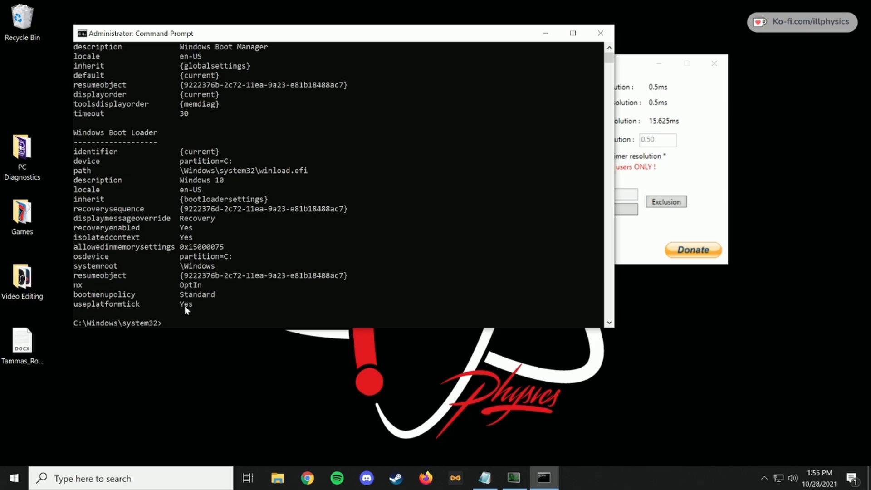
pyautogui.click(512, 477)
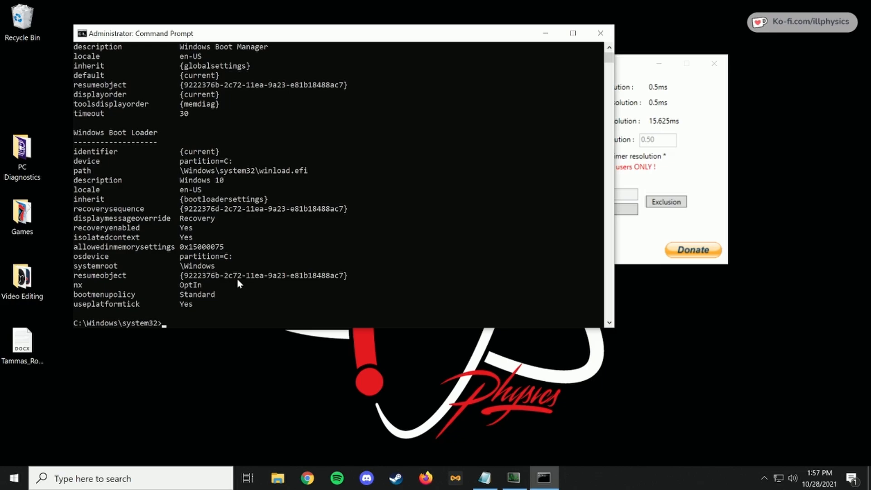
# Type the command 'bcdedit /set useplatformtick yes' at the Command Prompt without running it.
pyautogui.write('b')
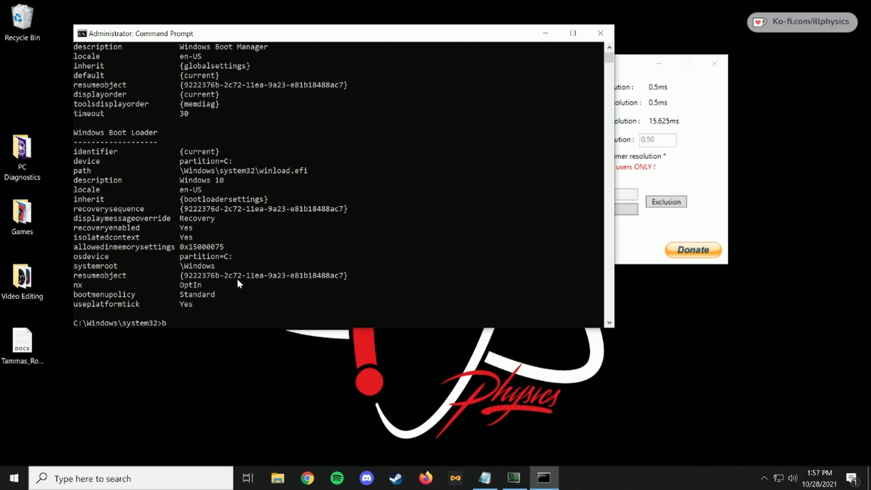
pyautogui.write('cdedit')
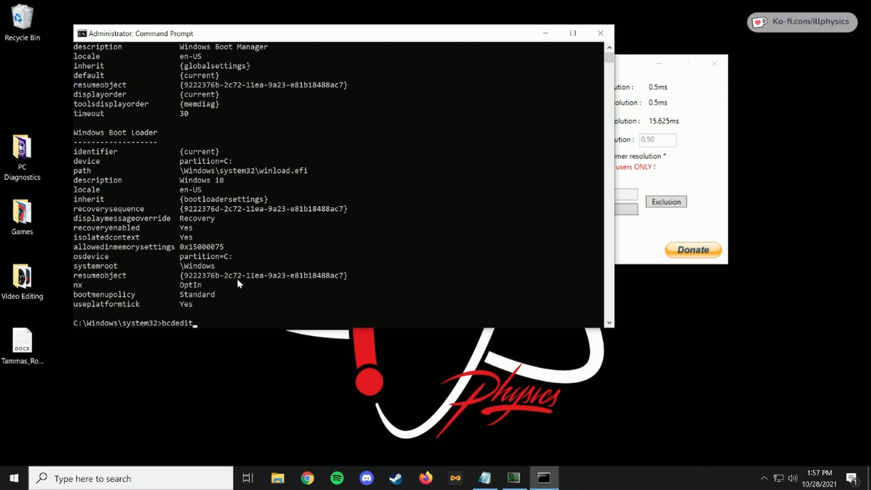
pyautogui.write('/set')
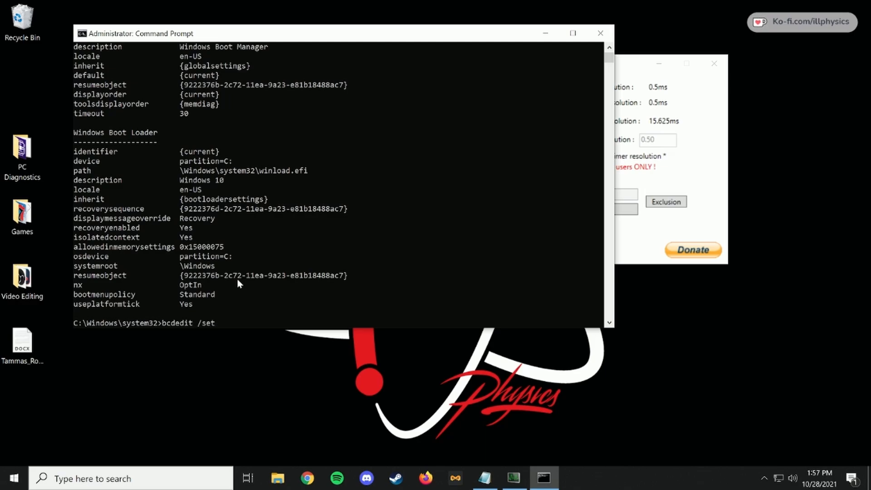
pyautogui.write('useplat')
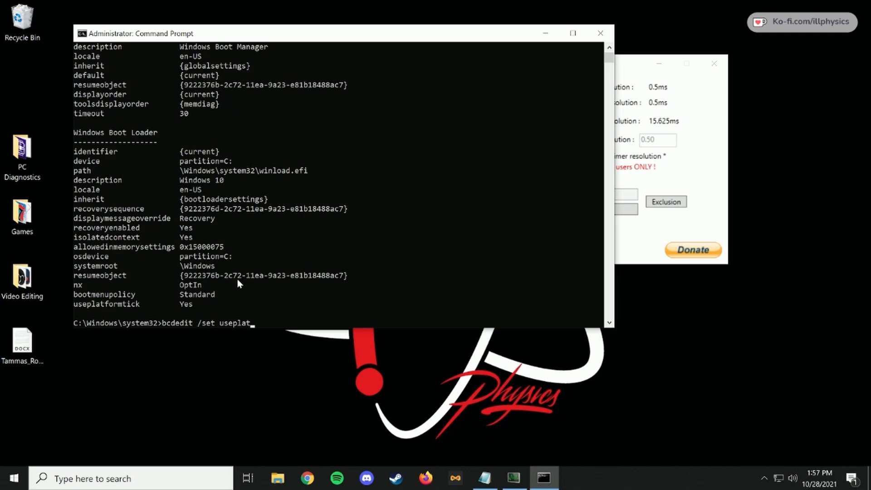
pyautogui.write('formtick')
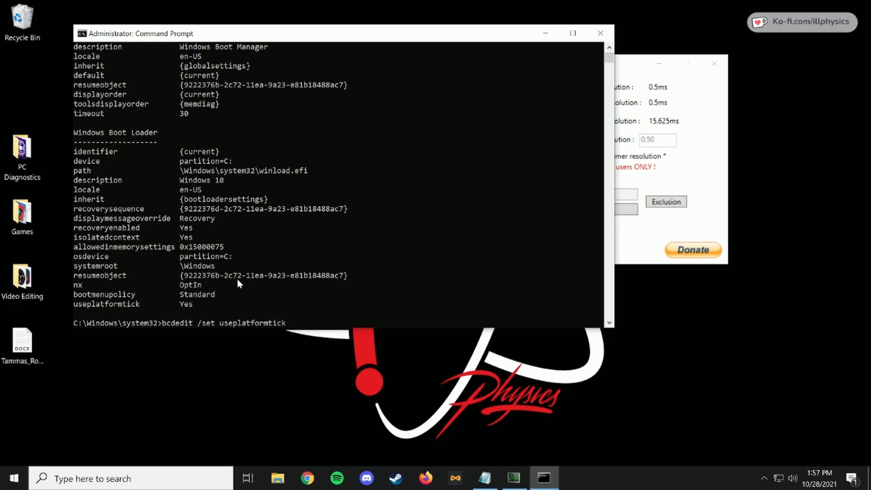
pyautogui.write('yes')
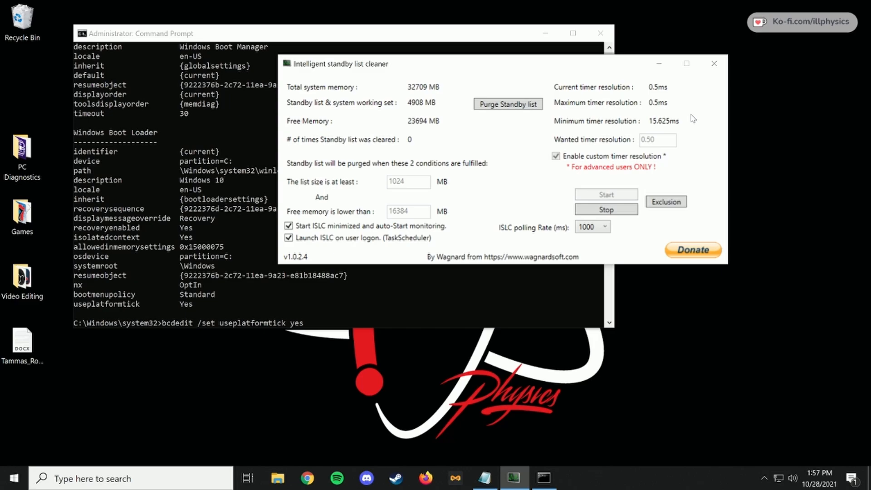
pyautogui.moveTo(665, 92)
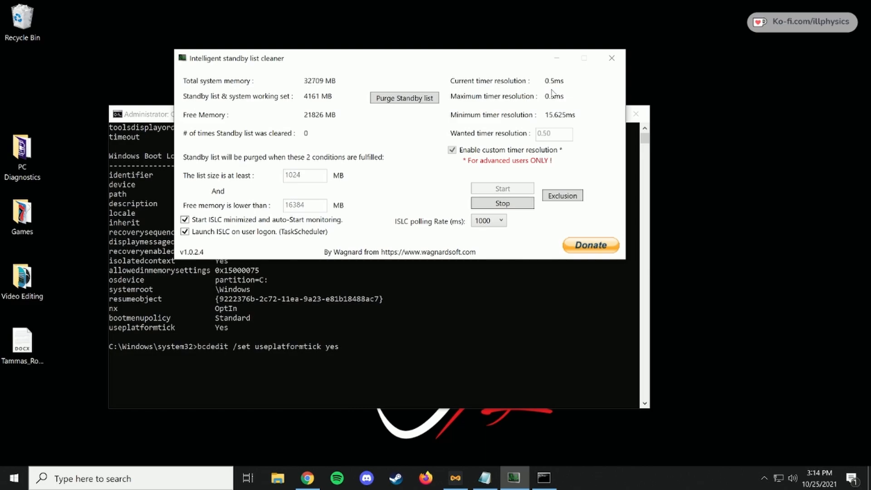
pyautogui.moveTo(527, 87)
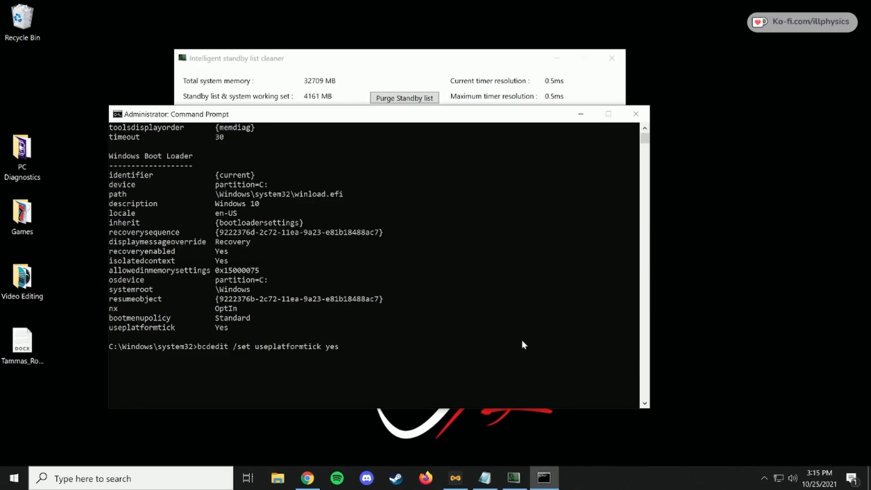
pyautogui.moveTo(372, 331)
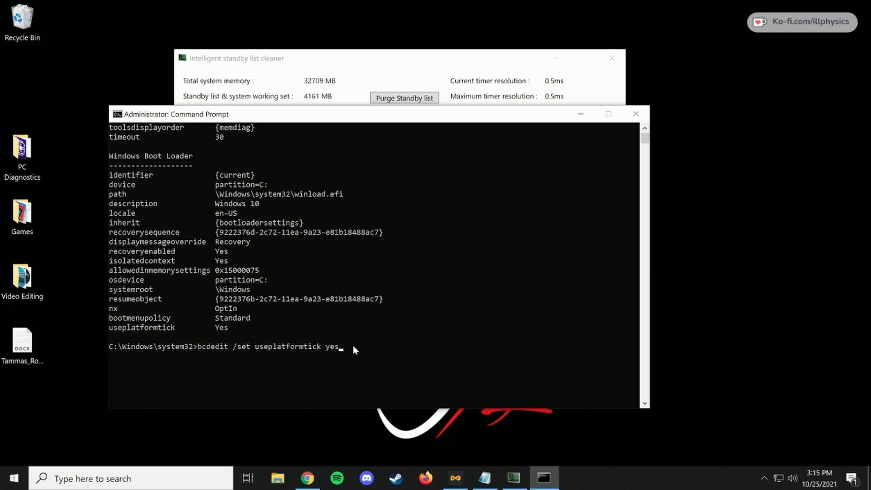
# Erase the unrun bcdedit useplatformtick command, leaving an empty system32 prompt.
pyautogui.press('Backspace')
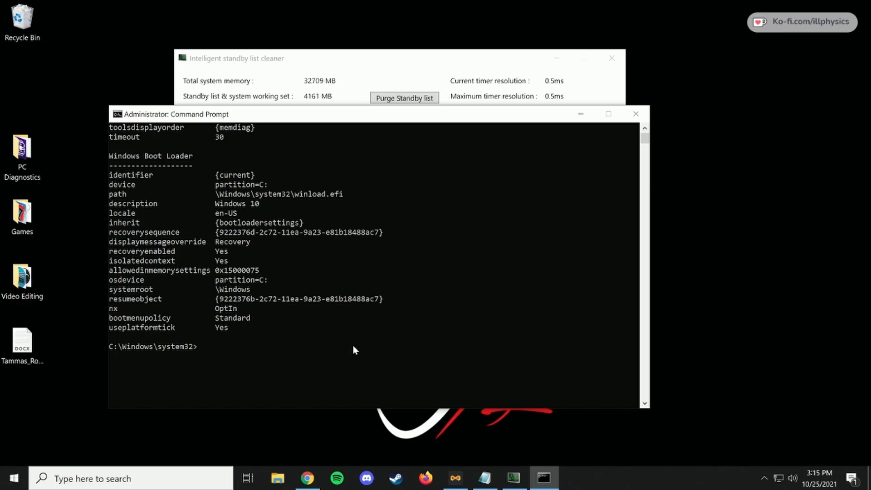
pyautogui.moveTo(332, 287)
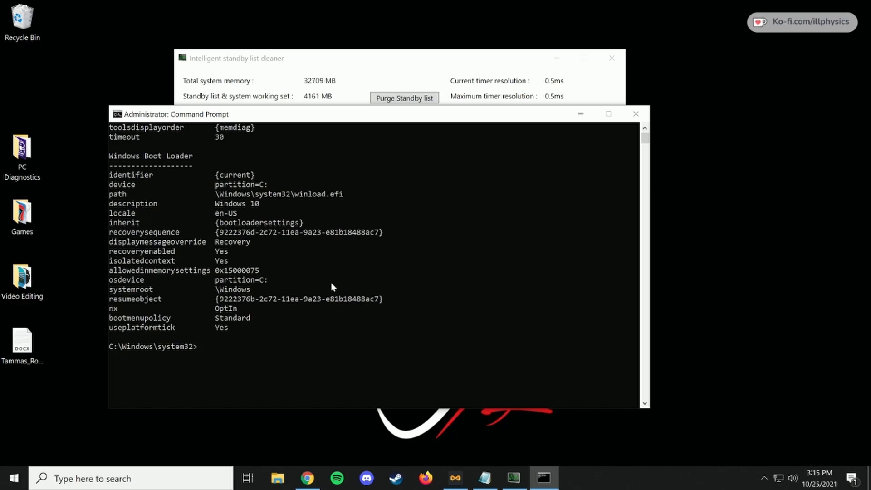
# Draft a bcdedit deletevalue useplatformclock command, then trim it back to just 'bcdedit'.
pyautogui.write('bcdedit /')
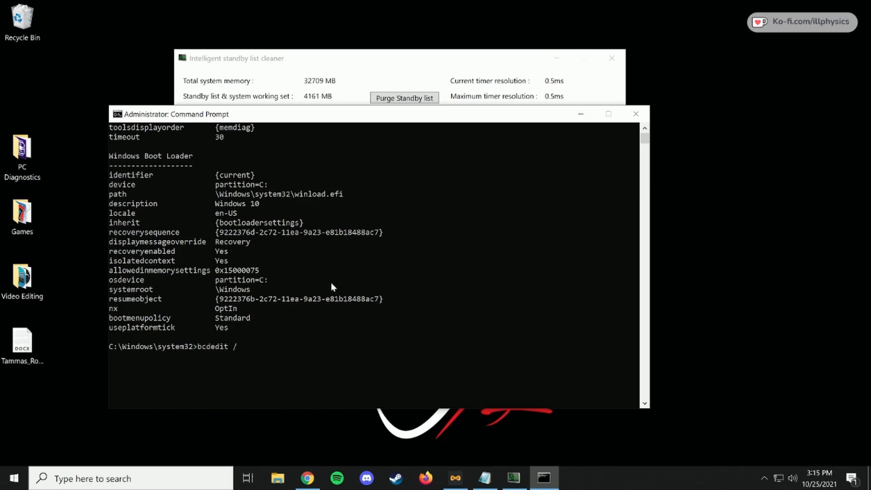
pyautogui.write('deletevalue')
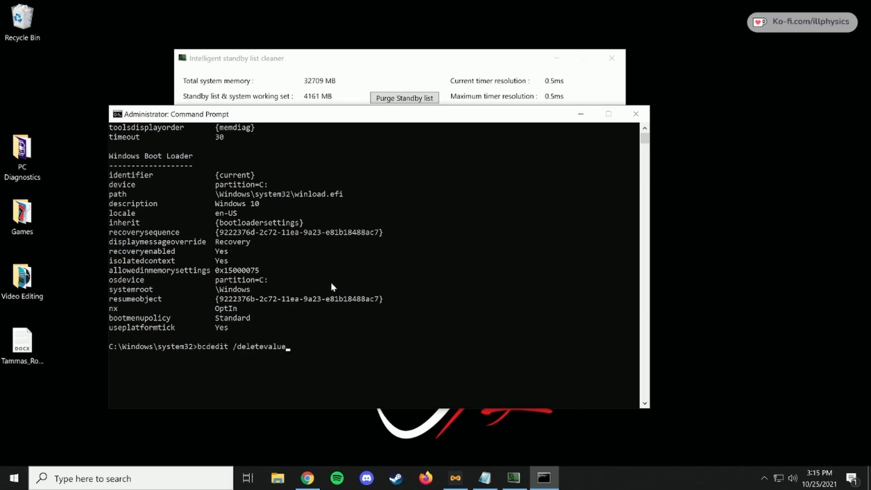
pyautogui.write('useplatfo')
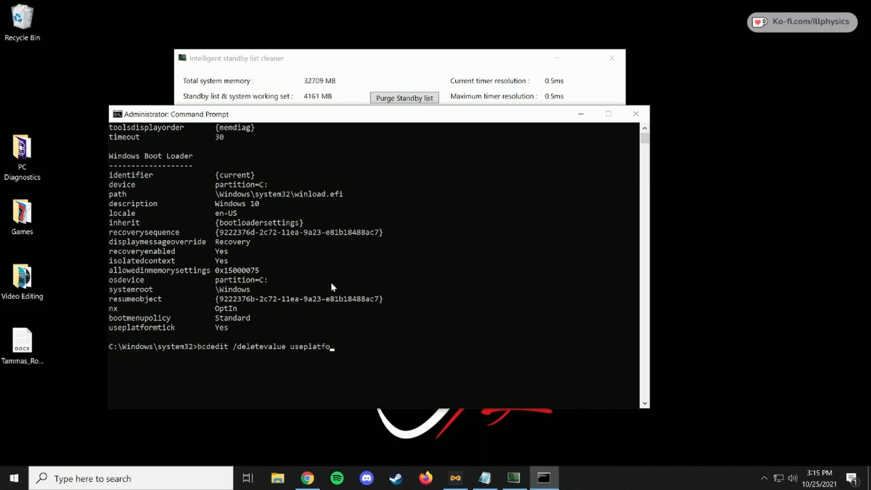
pyautogui.write('rmclock')
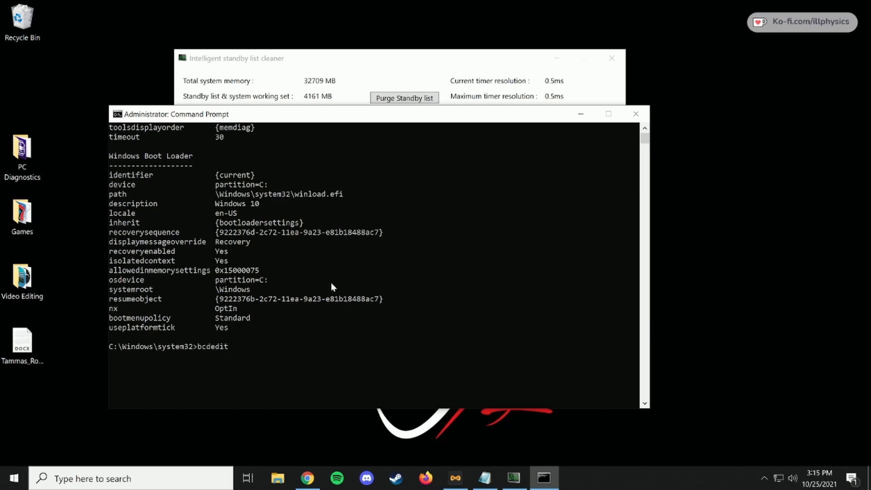
# Extend the prompt to 'bcdedit /set useplatformclock tr', with the value still incomplete.
pyautogui.write('/set')
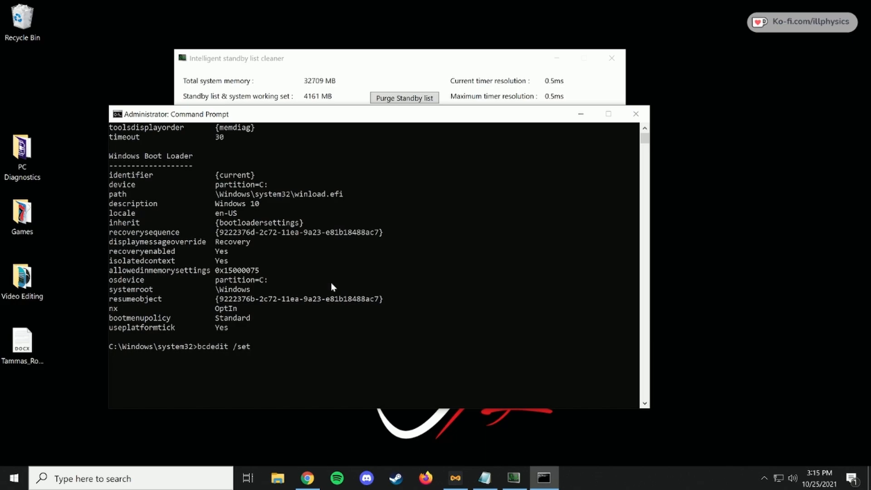
pyautogui.write('useplatform')
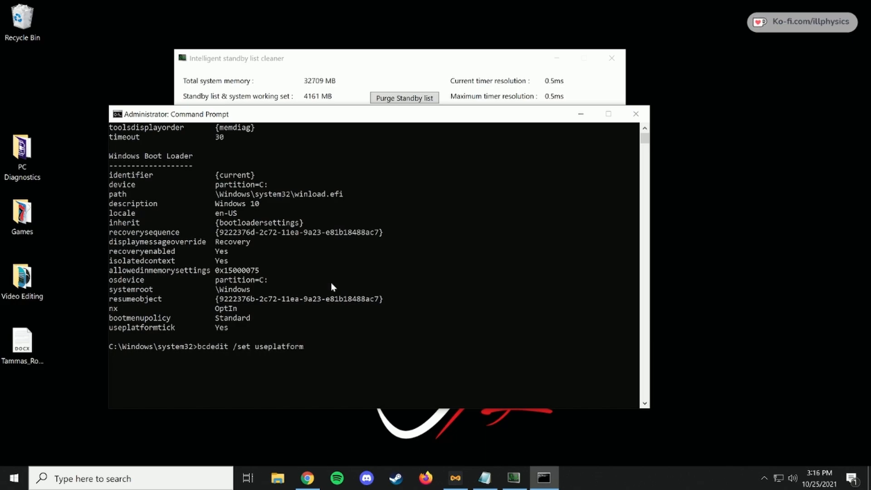
pyautogui.write('clock tr')
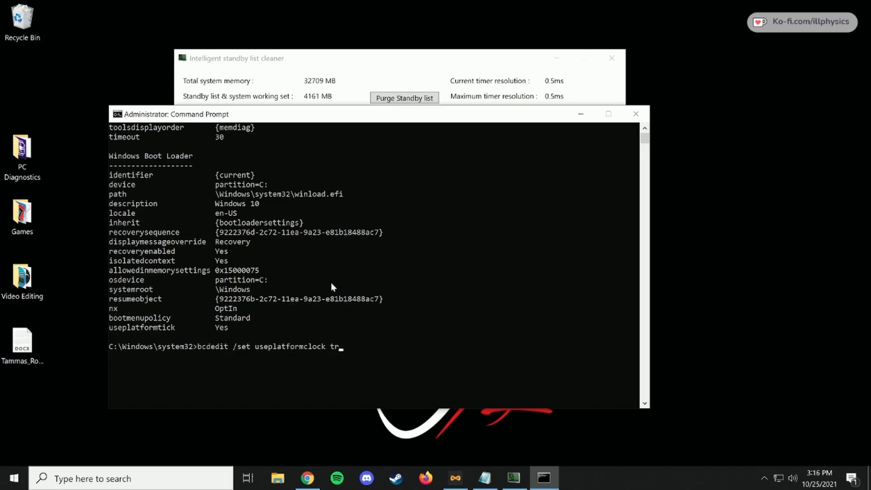